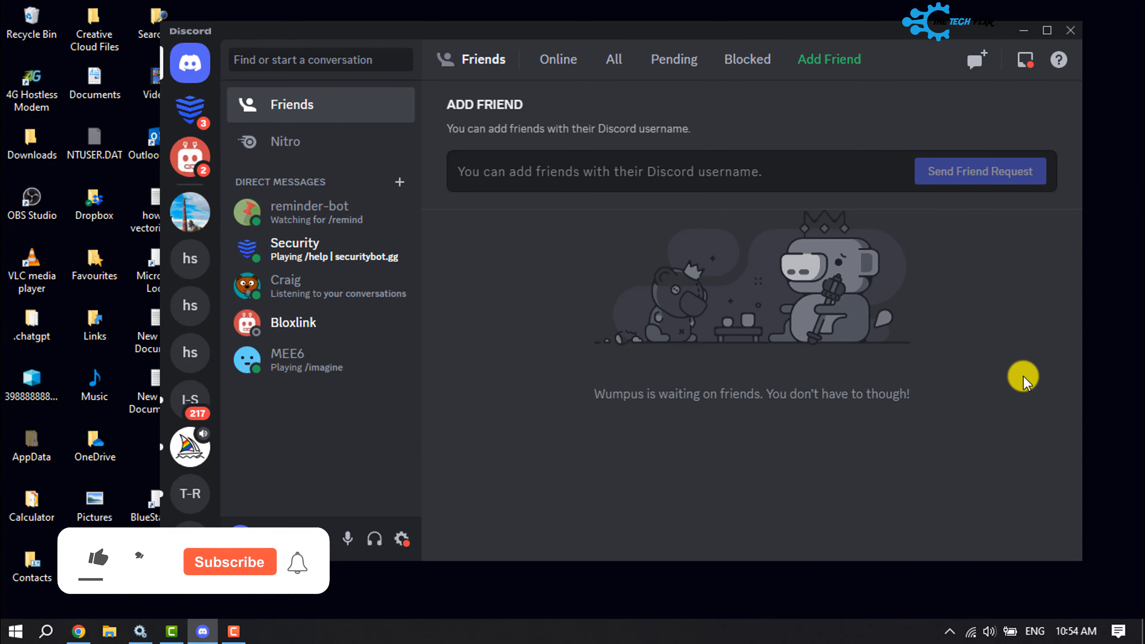
Reach the Activity Privacy page of Discord's User Settings
{"action": "left_click", "coordinate": [98, 561]}
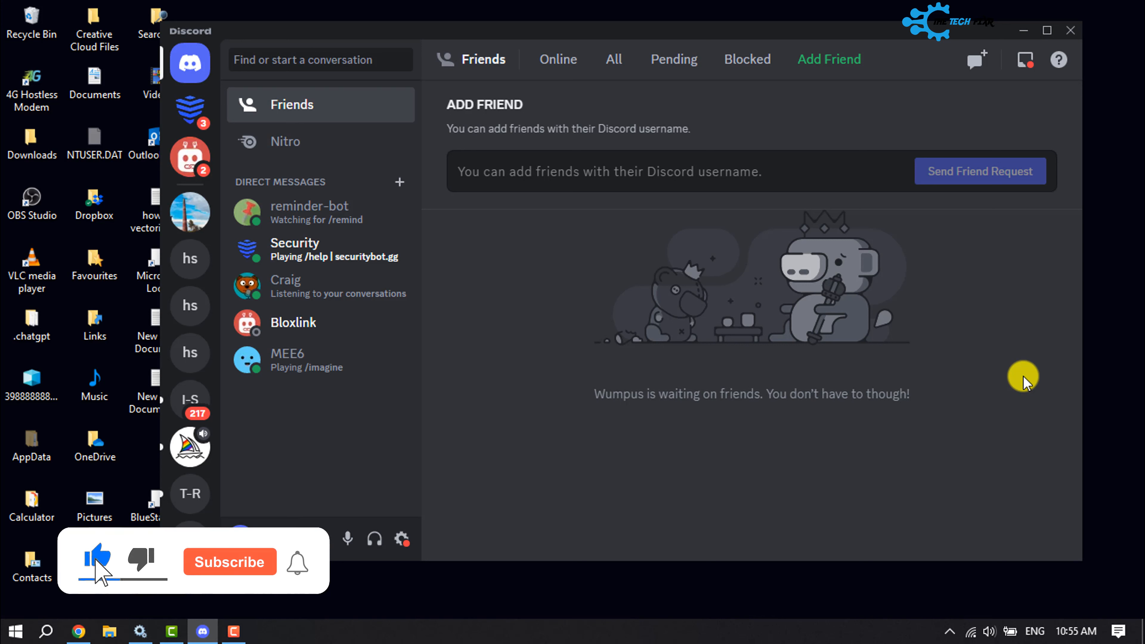
{"action": "left_click", "coordinate": [231, 562]}
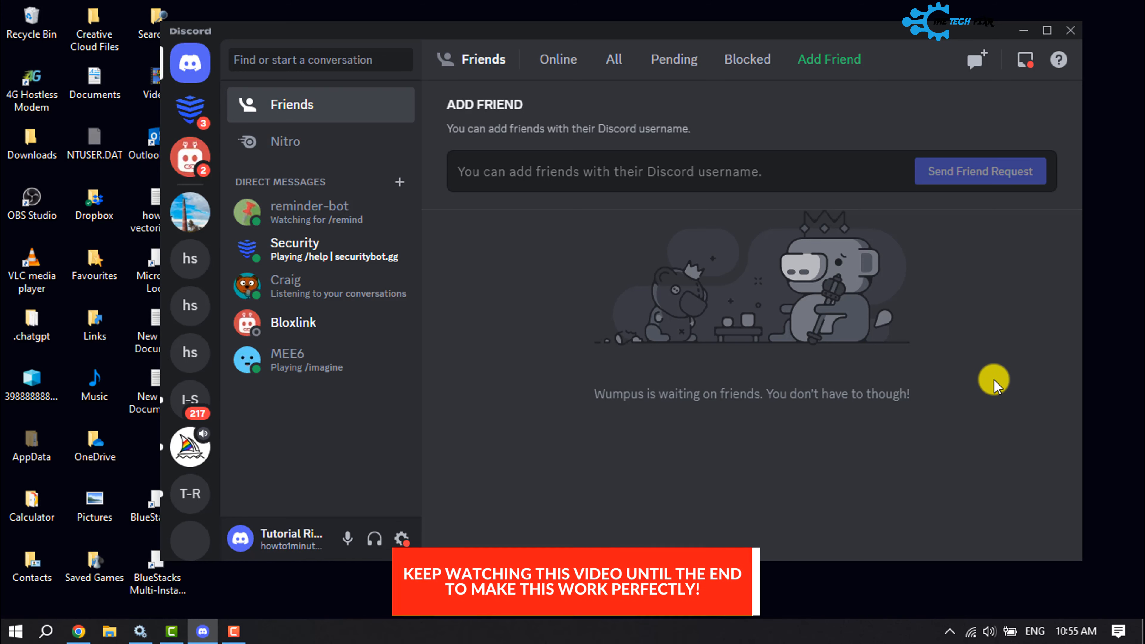
{"action": "mouse_move", "coordinate": [987, 384]}
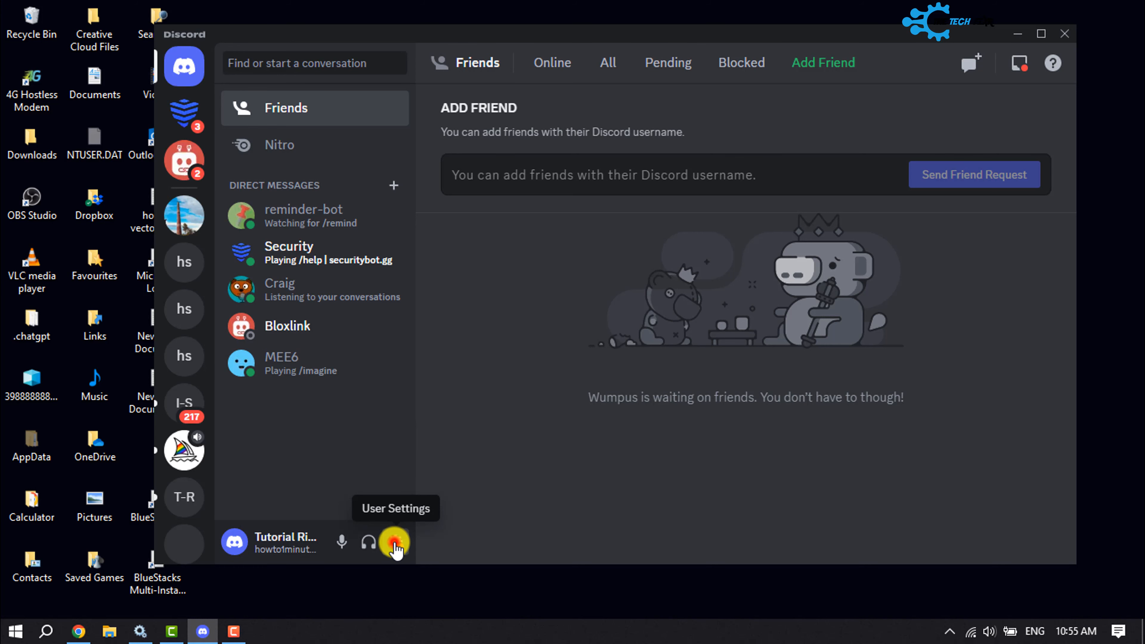
{"action": "left_click", "coordinate": [395, 543]}
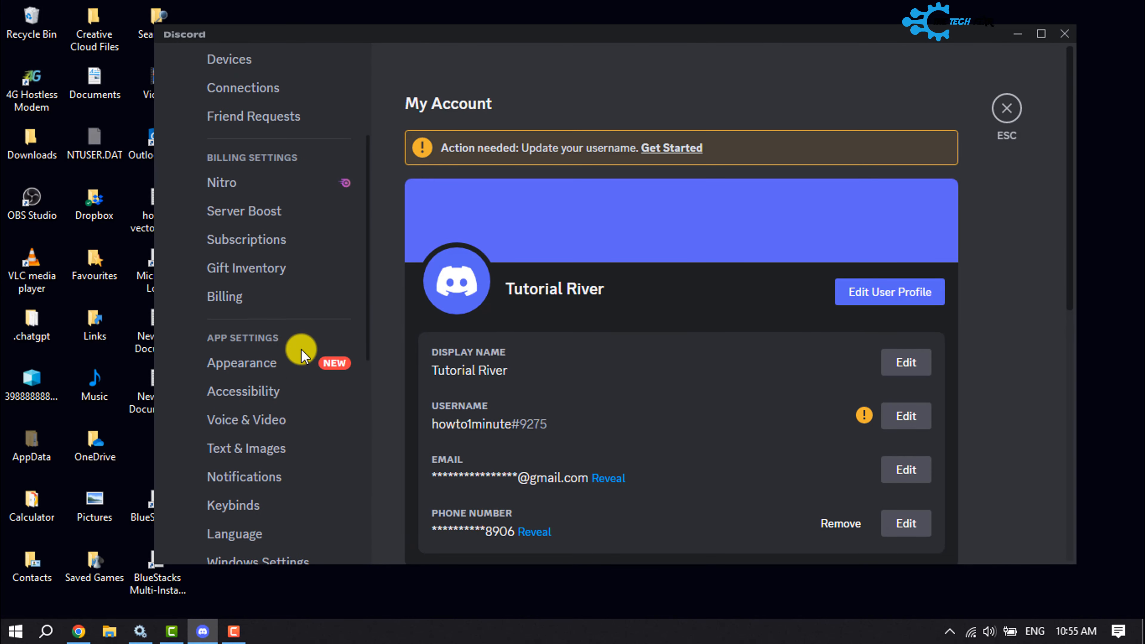
{"action": "scroll", "scroll_direction": "down", "scroll_amount": 3}
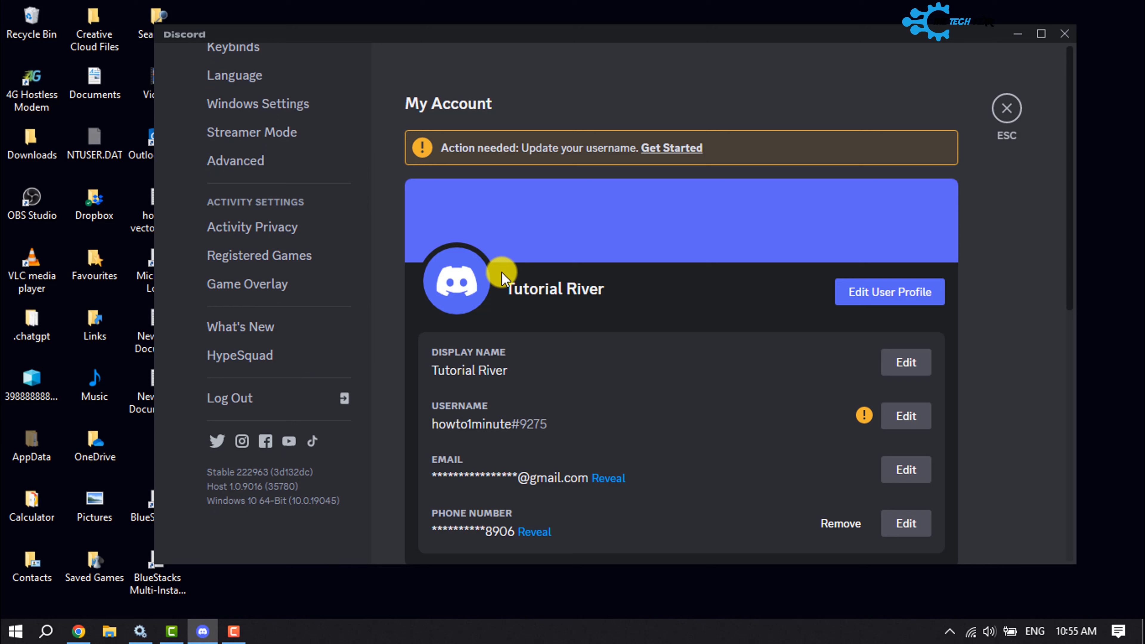
{"action": "mouse_move", "coordinate": [287, 233]}
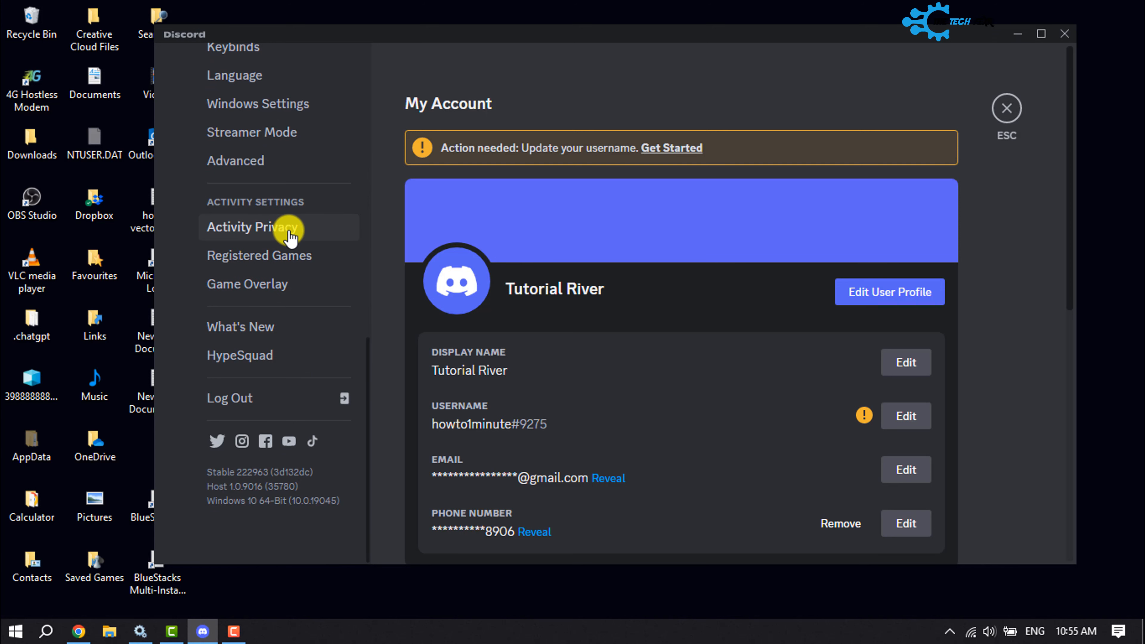
{"action": "left_click", "coordinate": [285, 231]}
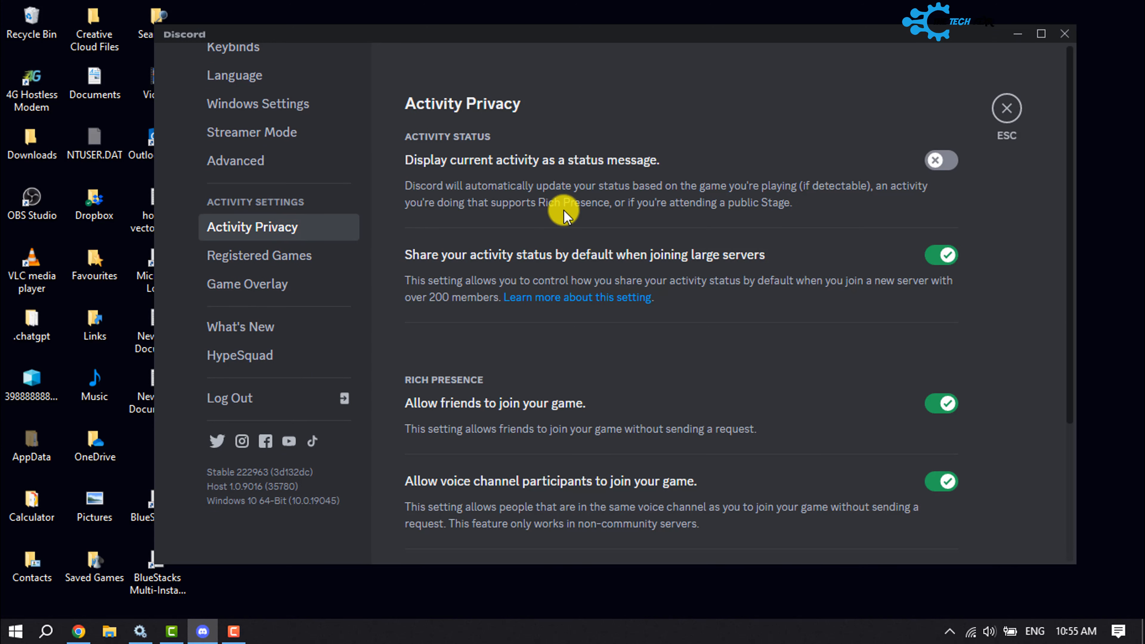
{"action": "mouse_move", "coordinate": [435, 174]}
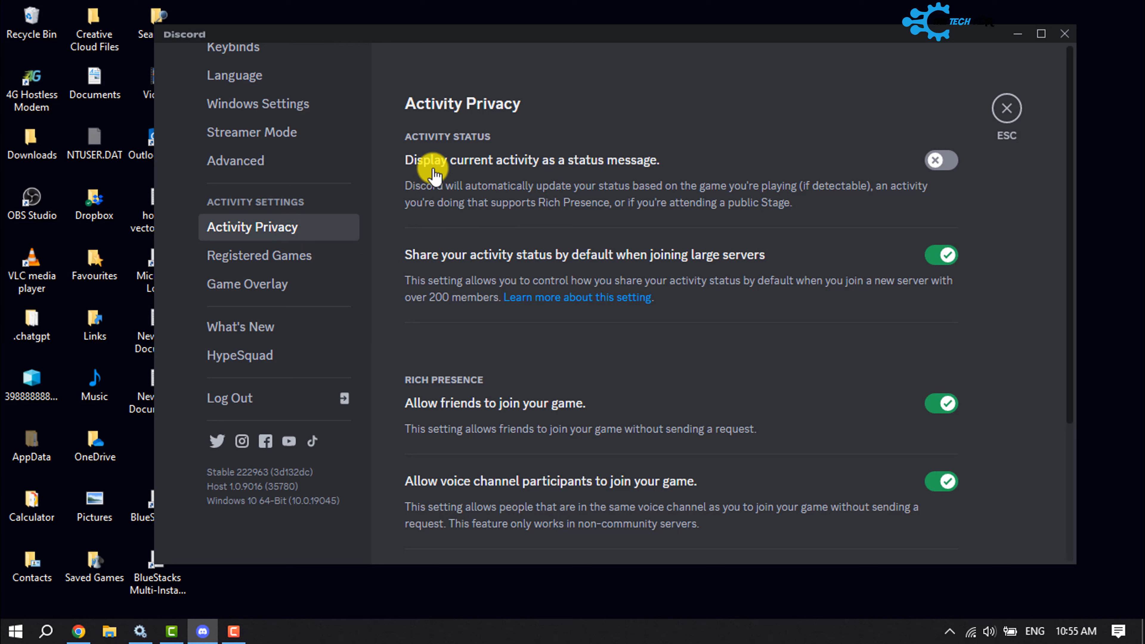
{"action": "mouse_move", "coordinate": [725, 174]}
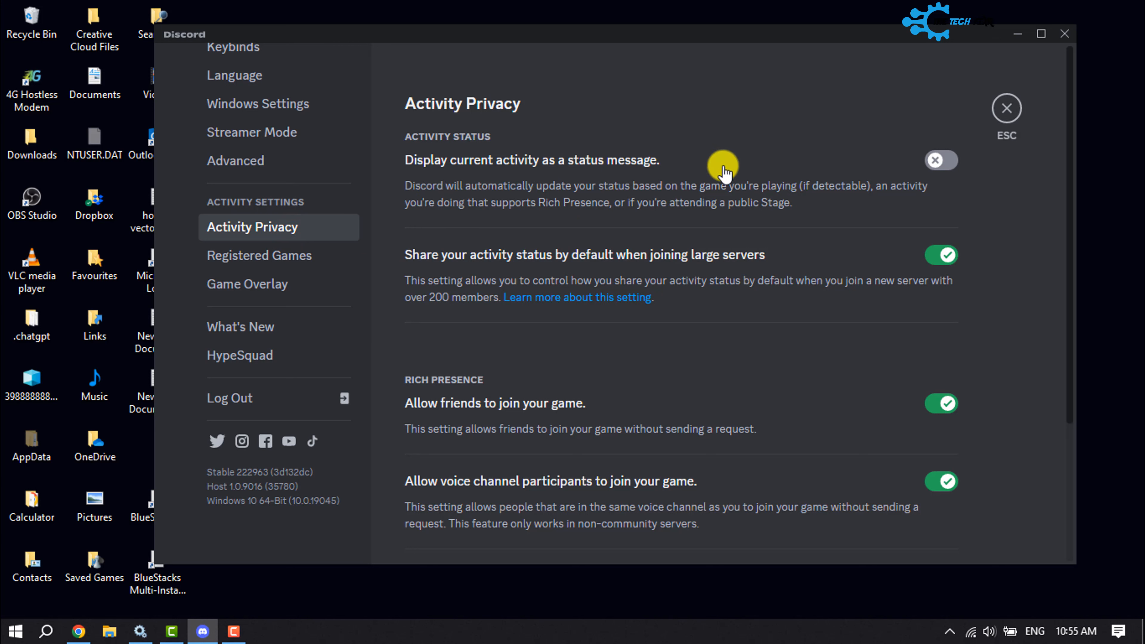
Turn on 'Display current activity as a status message'
{"action": "left_click", "coordinate": [941, 160]}
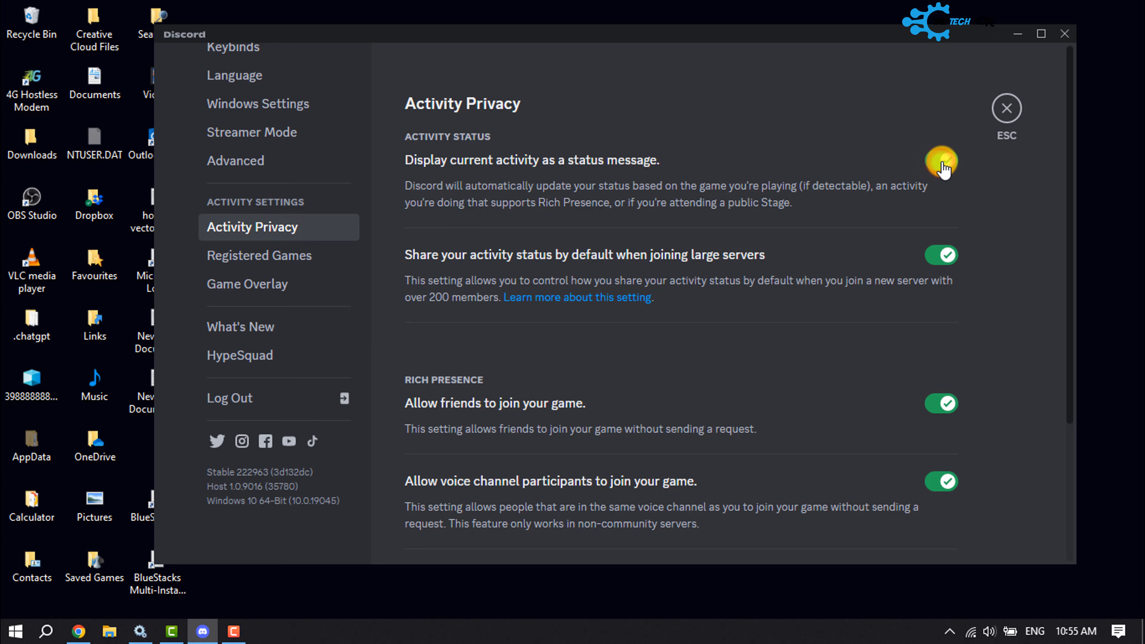
{"action": "left_click", "coordinate": [941, 160]}
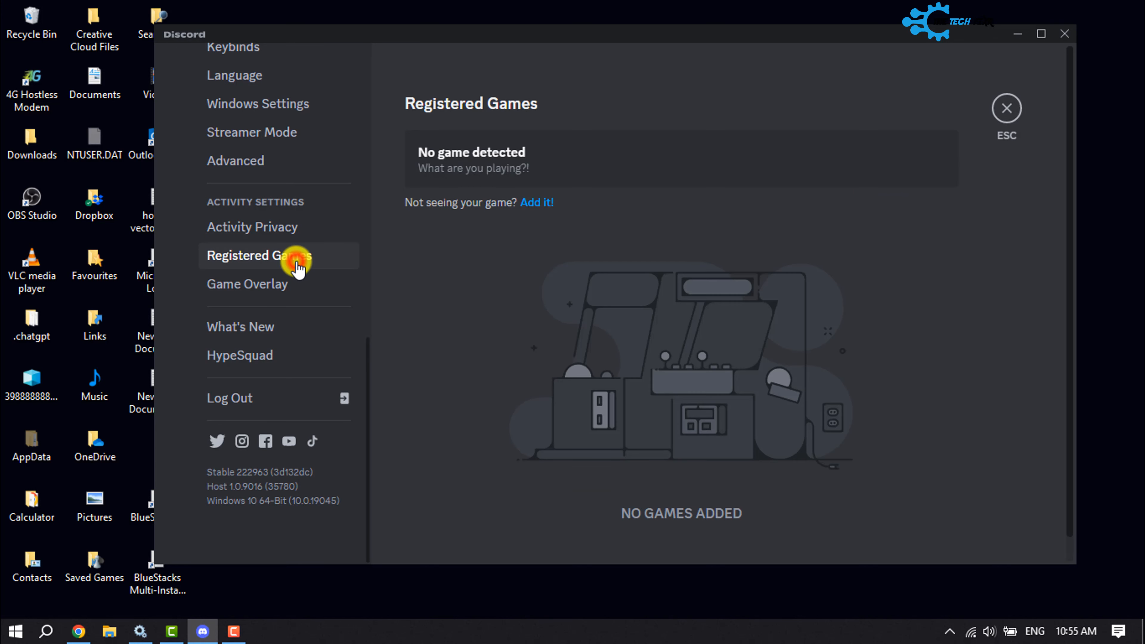
Add Camtasia 9 under Registered Games so it shows as now playing, then close settings
{"action": "left_click", "coordinate": [541, 205]}
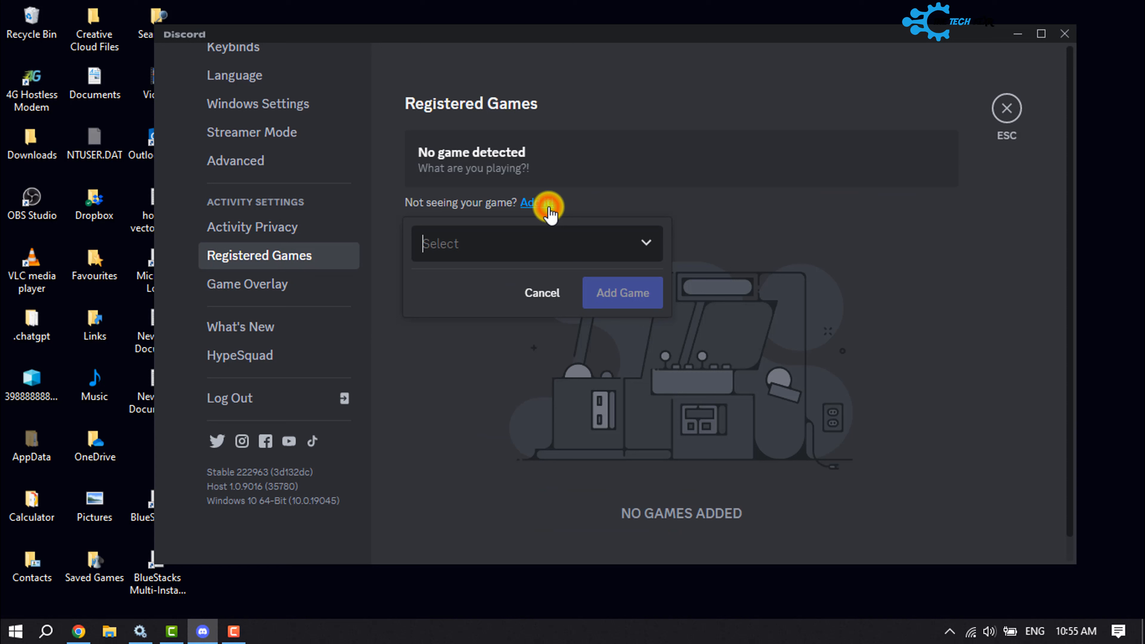
{"action": "left_click", "coordinate": [532, 243]}
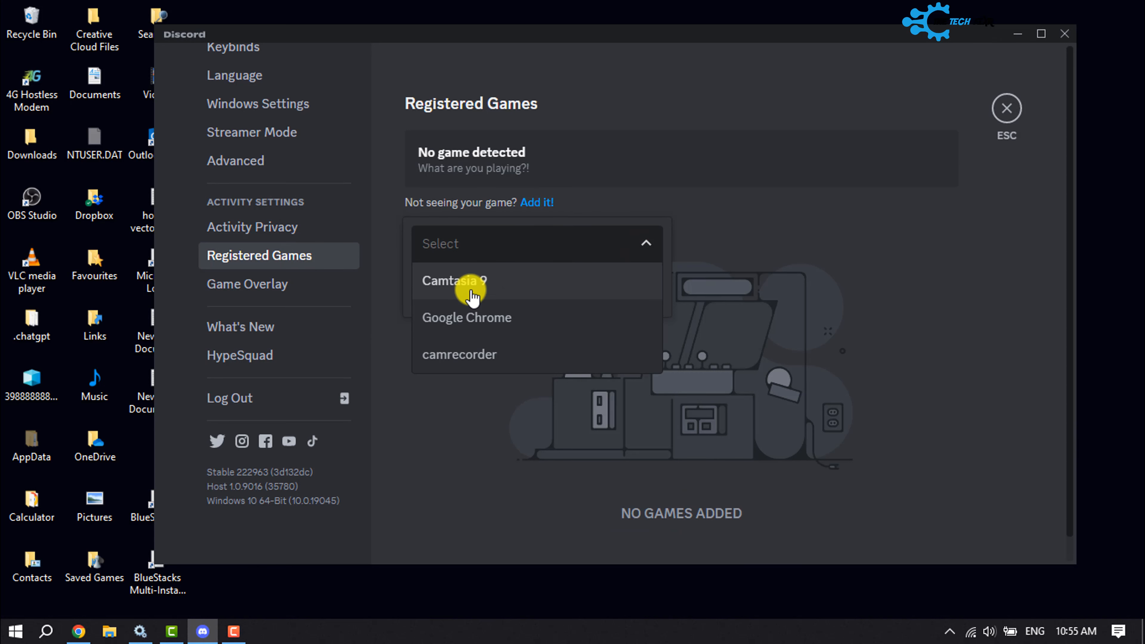
{"action": "mouse_move", "coordinate": [490, 338]}
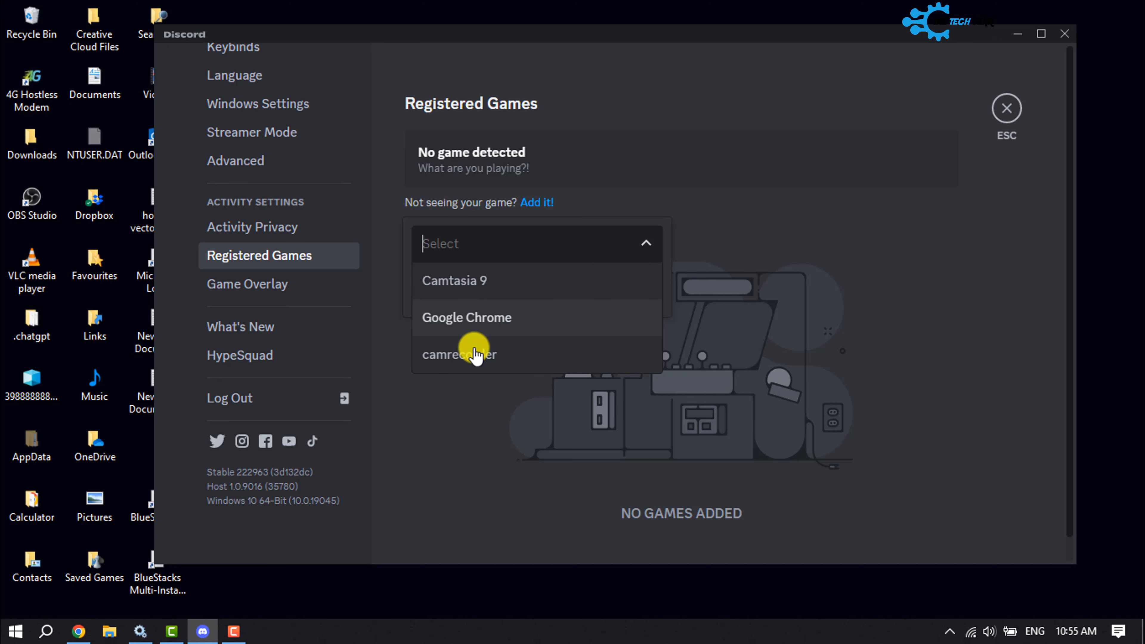
{"action": "mouse_move", "coordinate": [468, 333]}
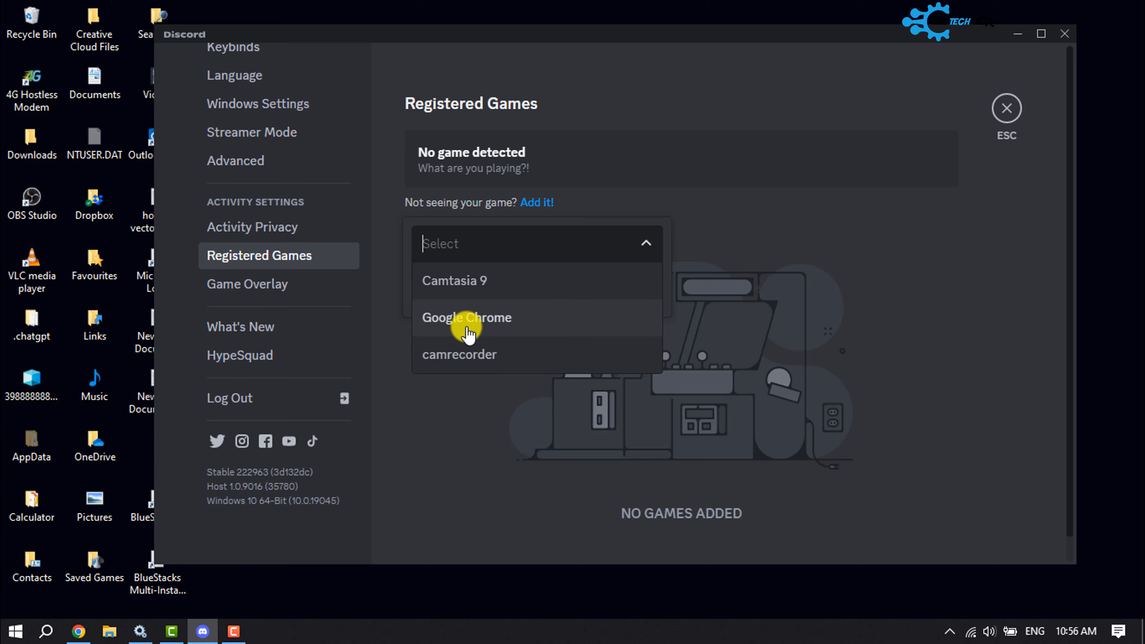
{"action": "left_click", "coordinate": [454, 280]}
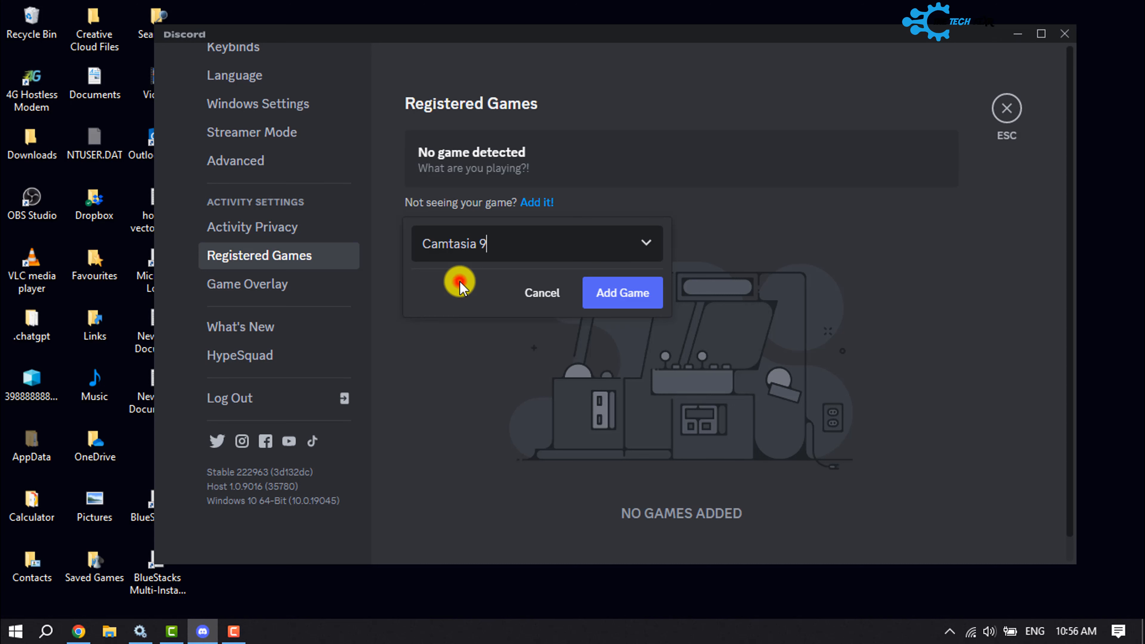
{"action": "left_click", "coordinate": [622, 292]}
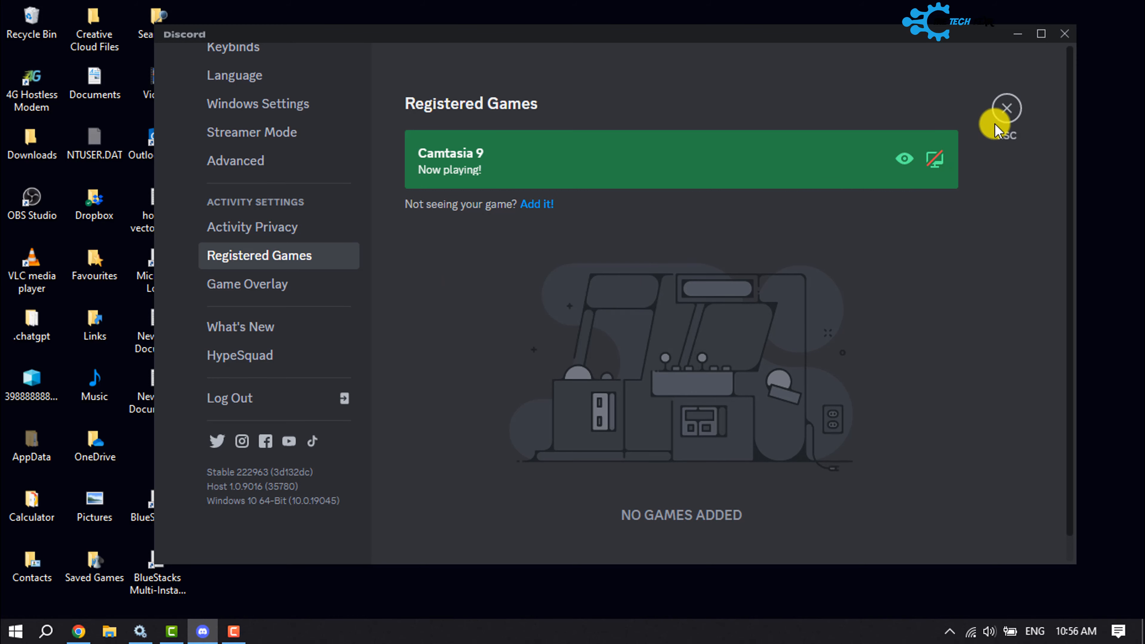
{"action": "left_click", "coordinate": [1006, 107]}
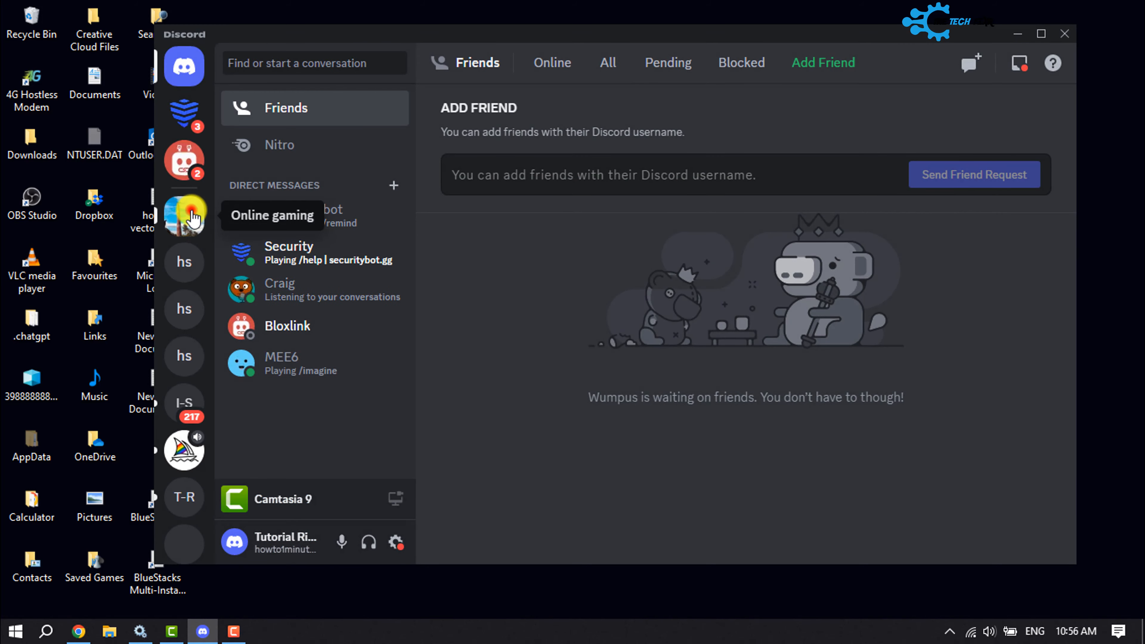
Show the Online gaming server's member list, where the status reads Playing Camtasia 9
{"action": "left_click", "coordinate": [184, 216]}
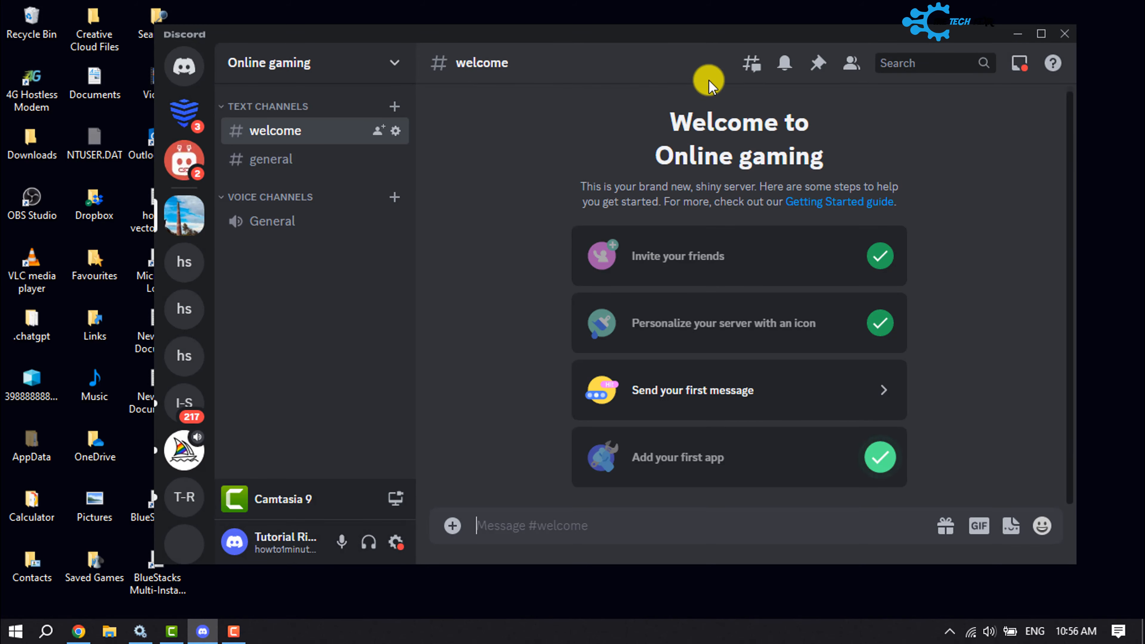
{"action": "left_click", "coordinate": [850, 63]}
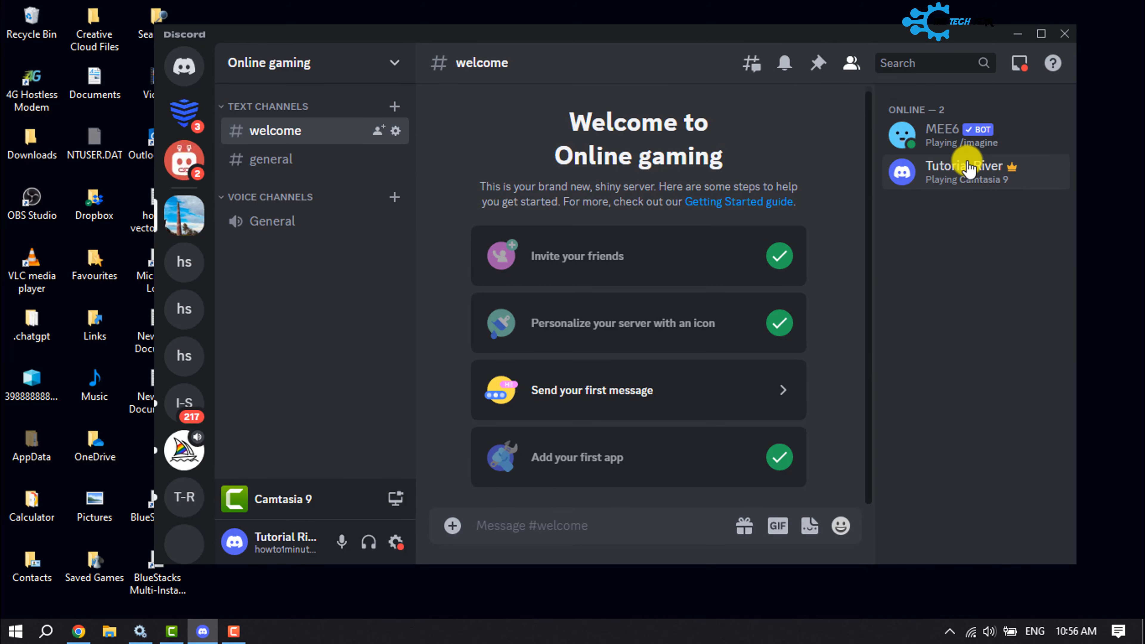
{"action": "mouse_move", "coordinate": [972, 192]}
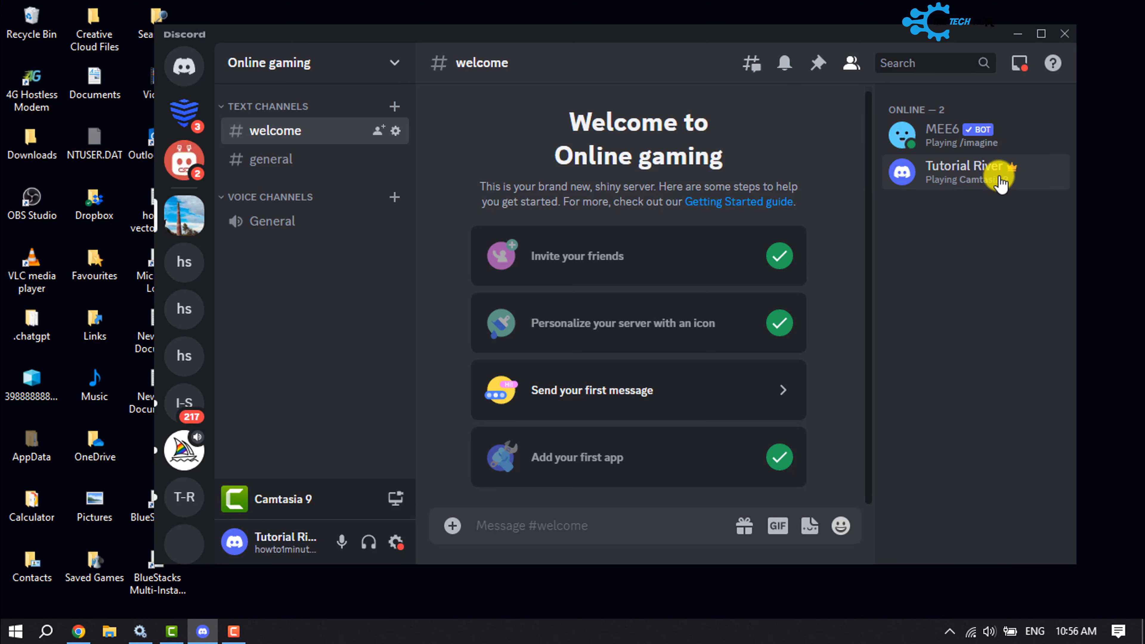
{"action": "mouse_move", "coordinate": [1005, 186]}
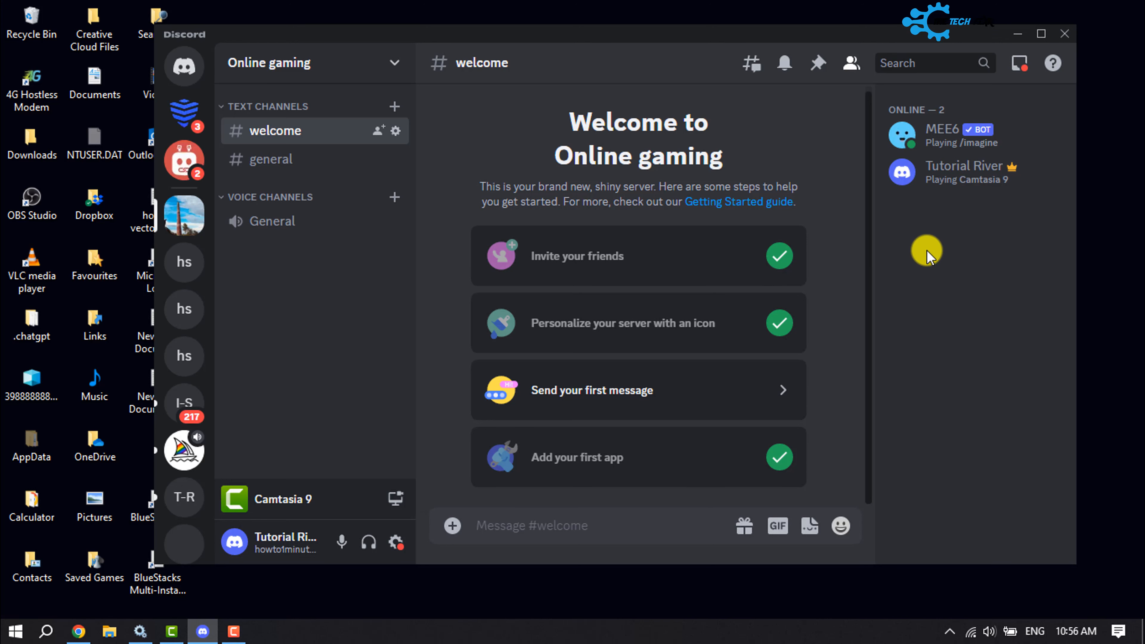
{"action": "mouse_move", "coordinate": [889, 267]}
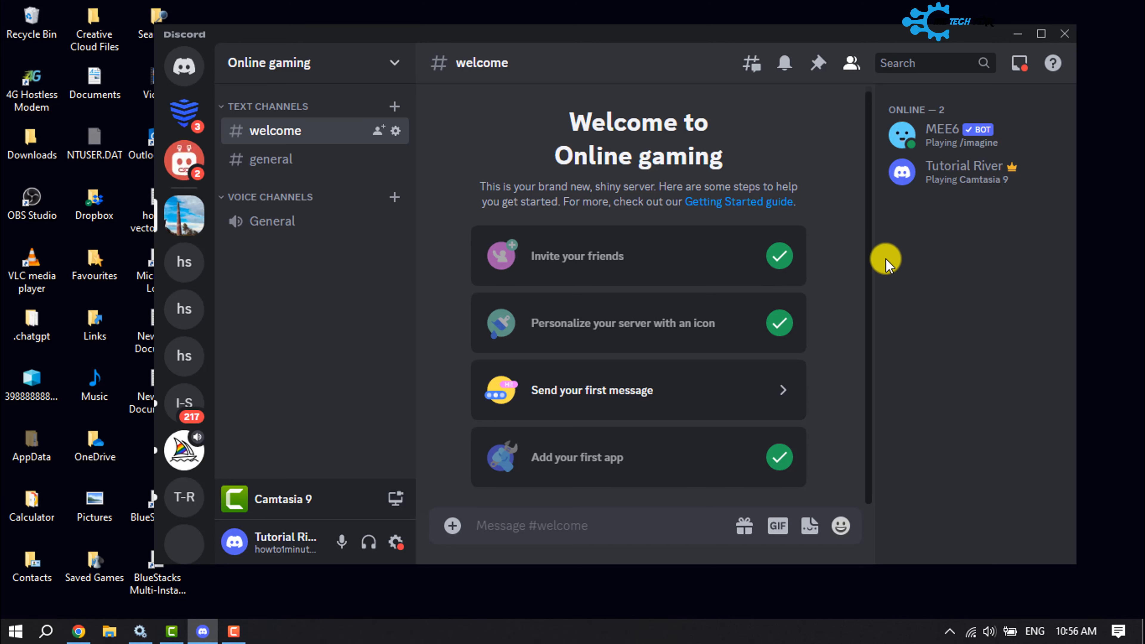